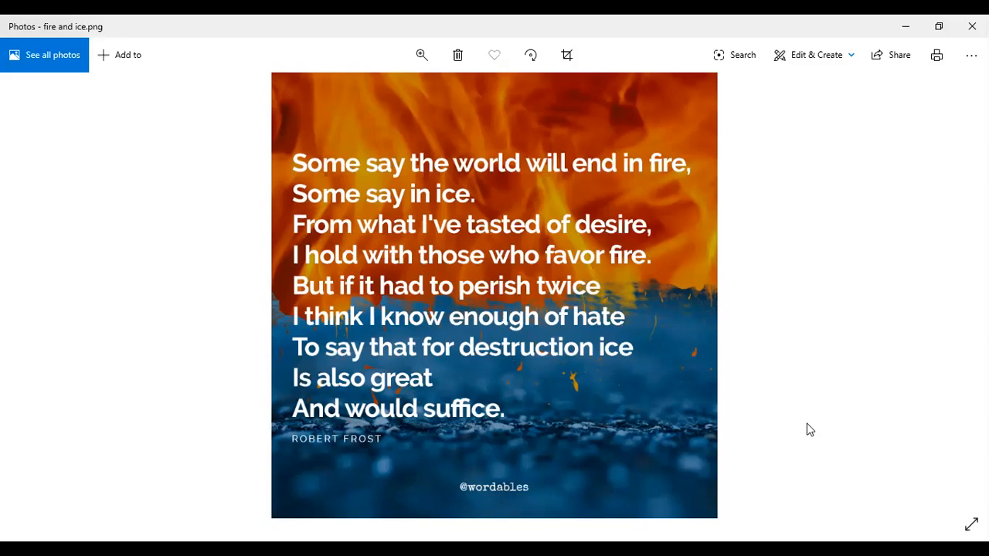
mouse_move(790, 350)
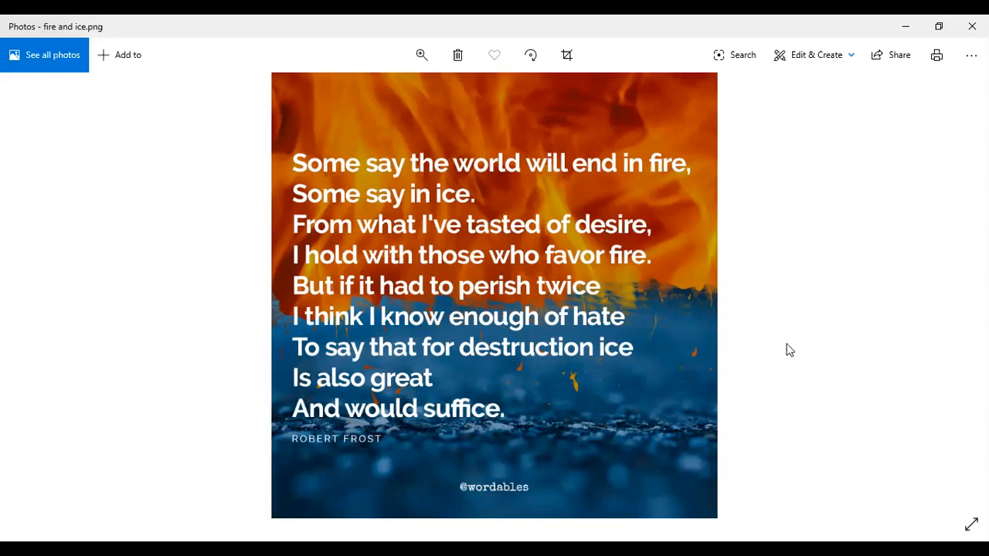
mouse_move(738, 224)
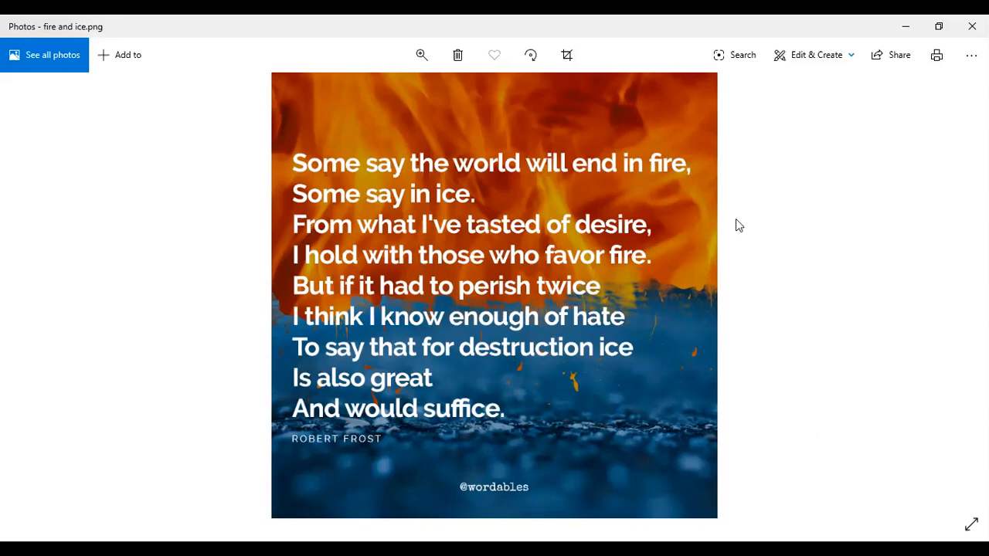
mouse_move(702, 105)
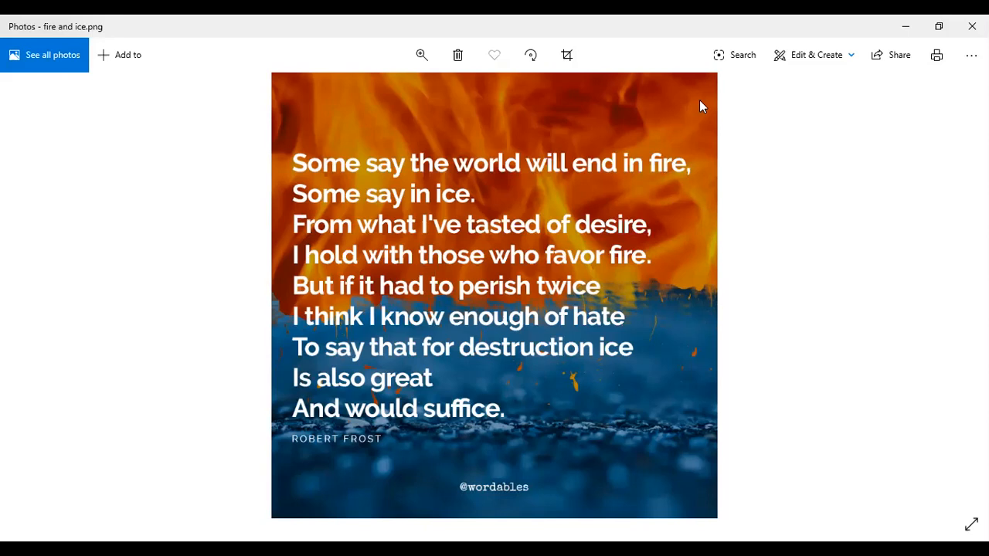